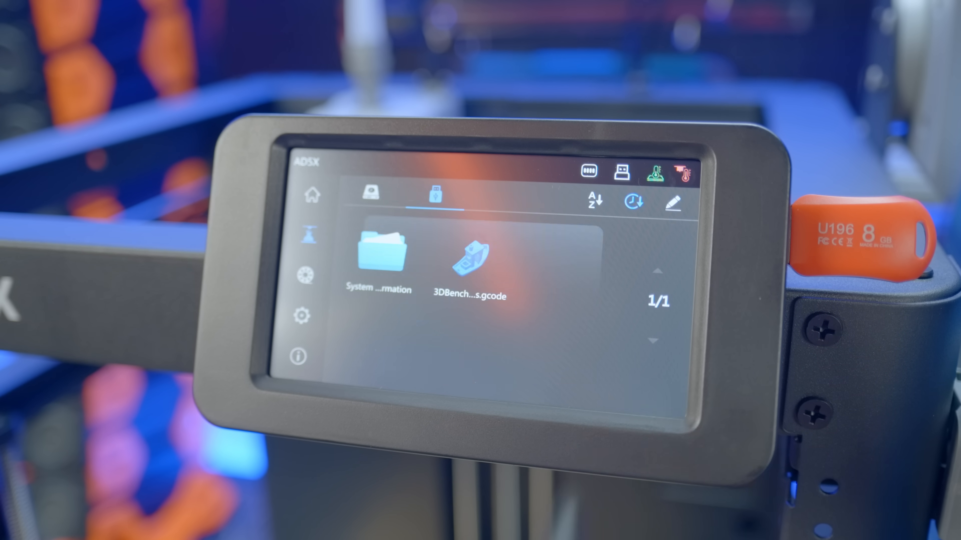
# Step: Start printing the 3DBenchy gcode file from the USB file browser
pyautogui.click(472, 254)
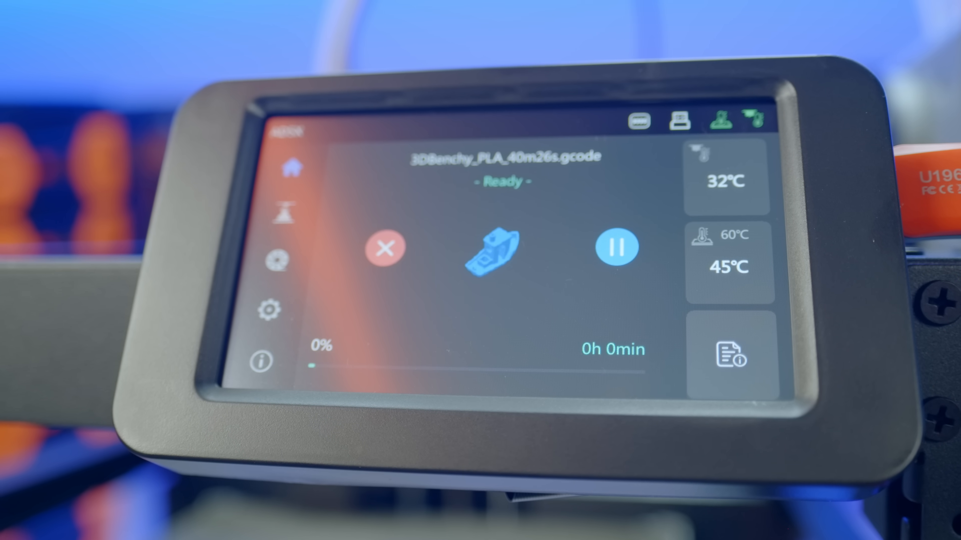